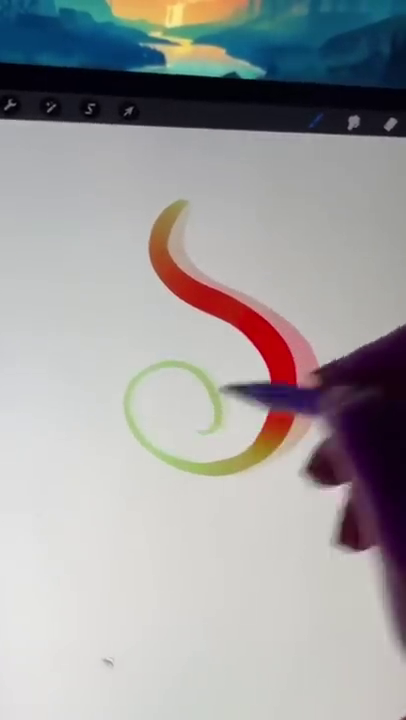
- Show the Brush Library with the custom Untitled Brush listed
left_click(264, 228)
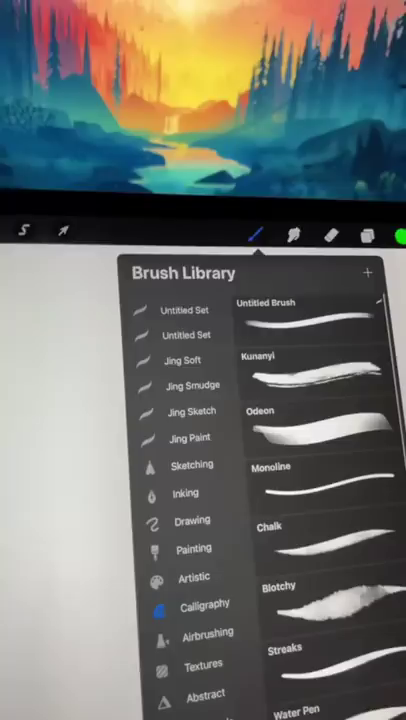